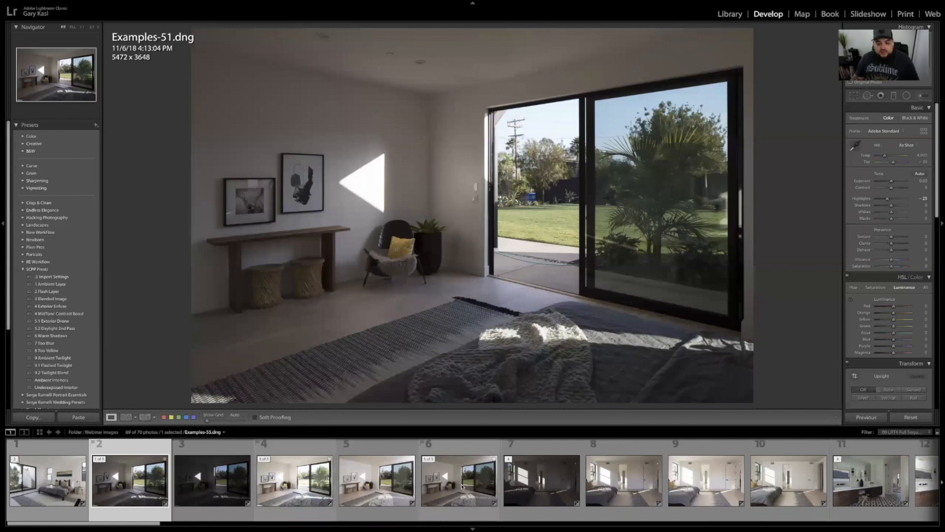
# - Apply the '1 Ambient Layer' SCPP preset to the selected Examples-51 bedroom frame
pyautogui.click(460, 480)
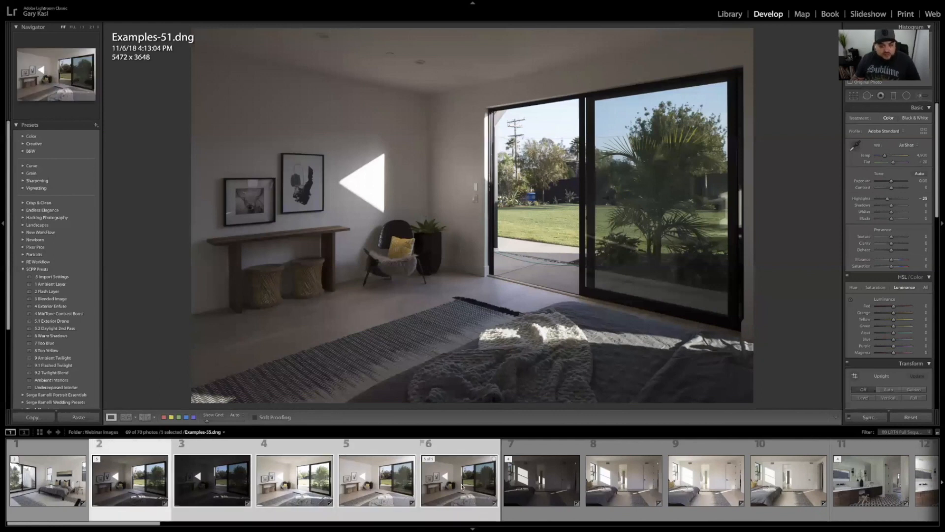
pyautogui.moveTo(458, 482)
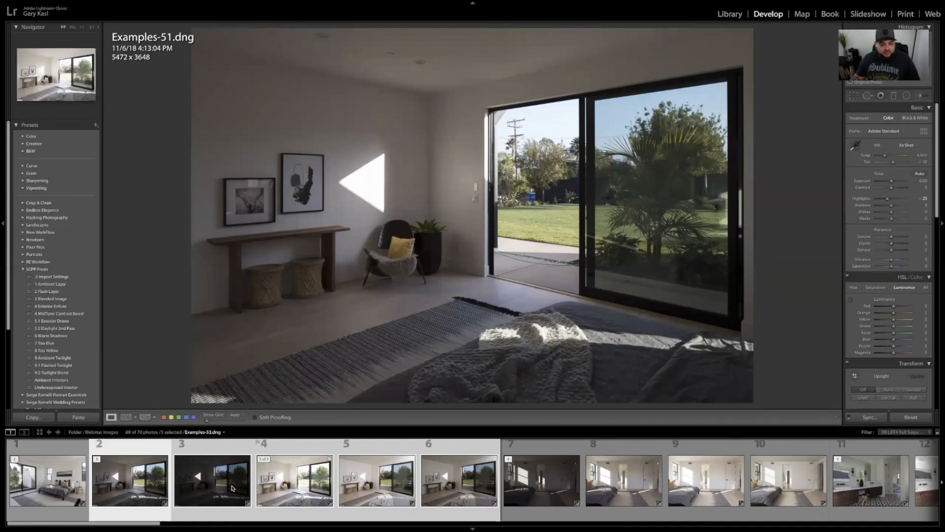
pyautogui.click(128, 479)
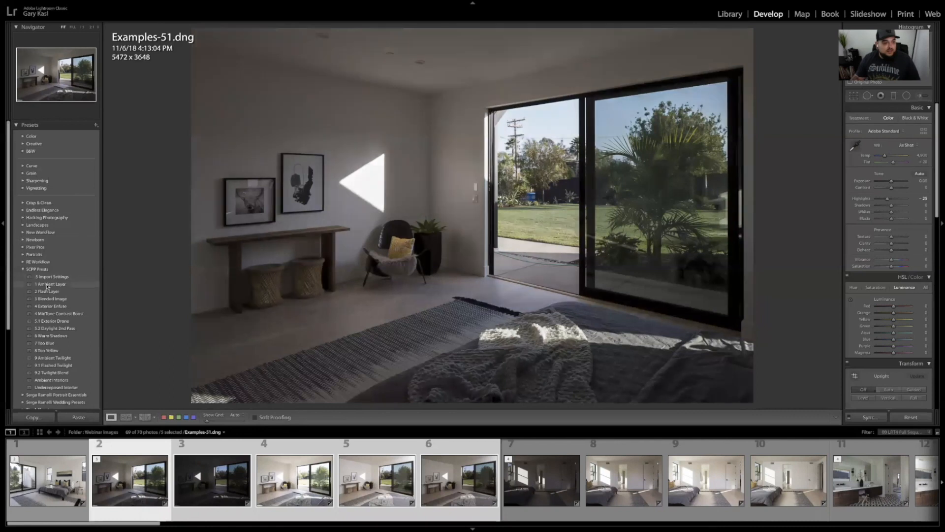
pyautogui.click(51, 283)
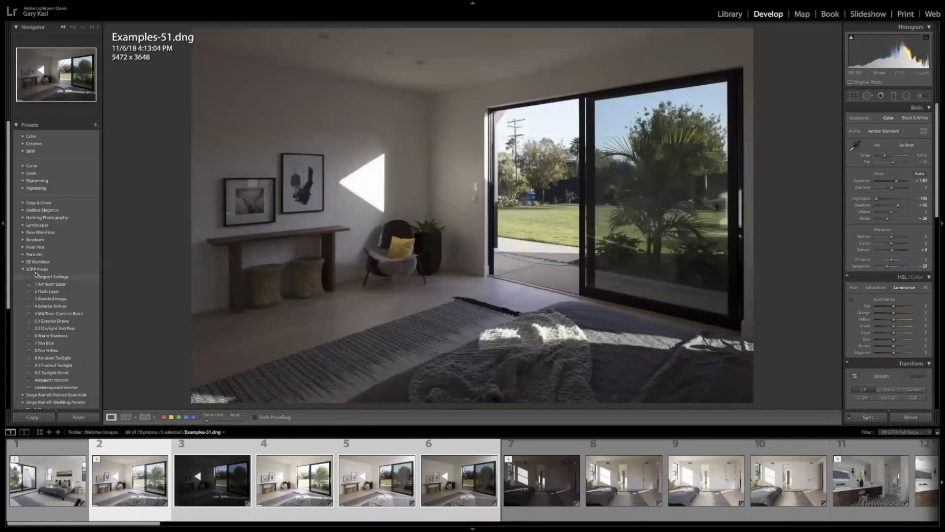
pyautogui.click(39, 262)
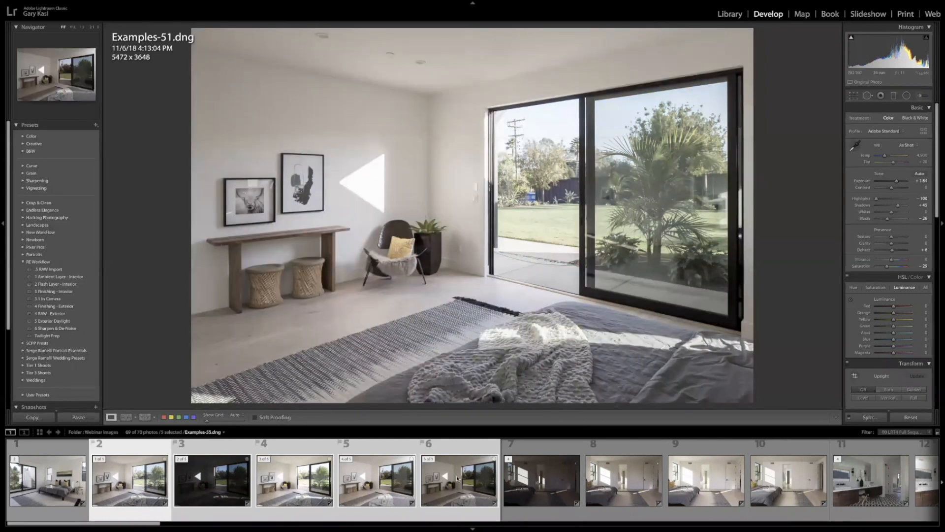
# - Apply the '1 Ambient Layer - Interior' preset to the Examples-55 flash frame
pyautogui.click(458, 480)
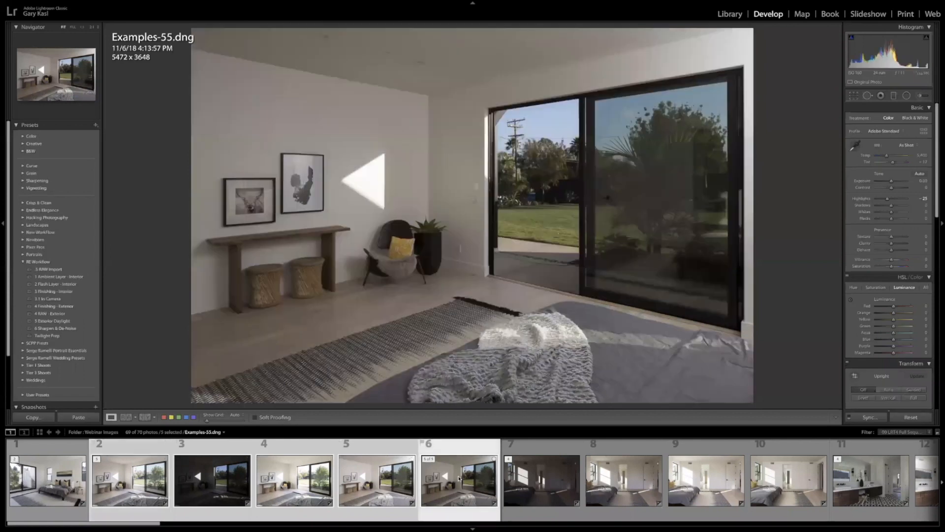
pyautogui.click(377, 479)
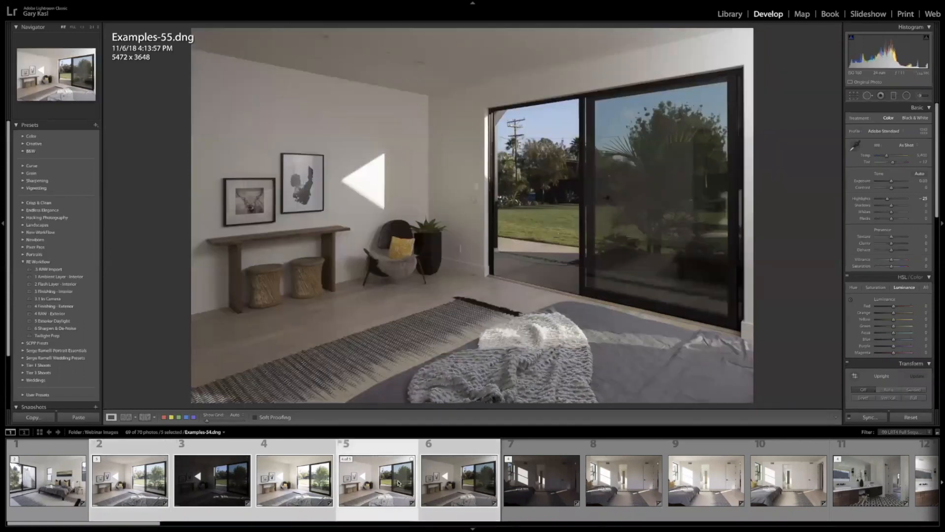
pyautogui.click(459, 480)
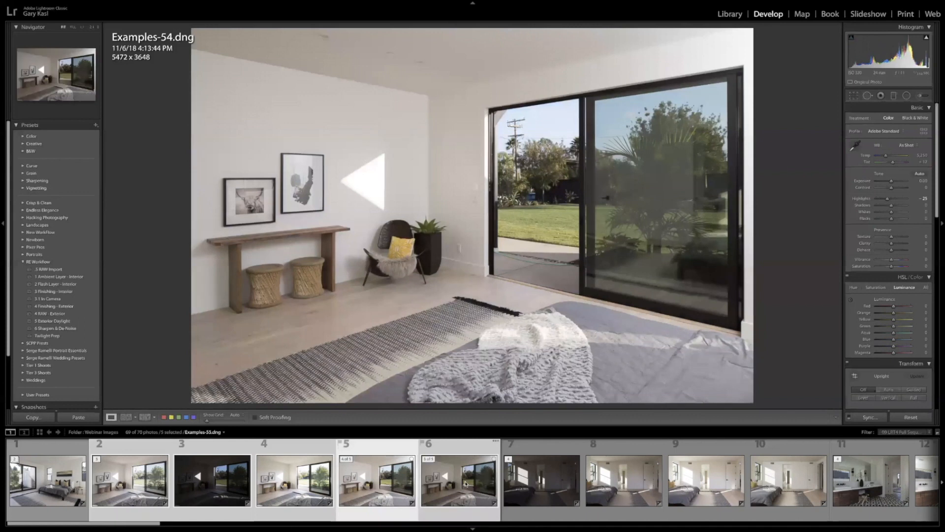
pyautogui.click(459, 481)
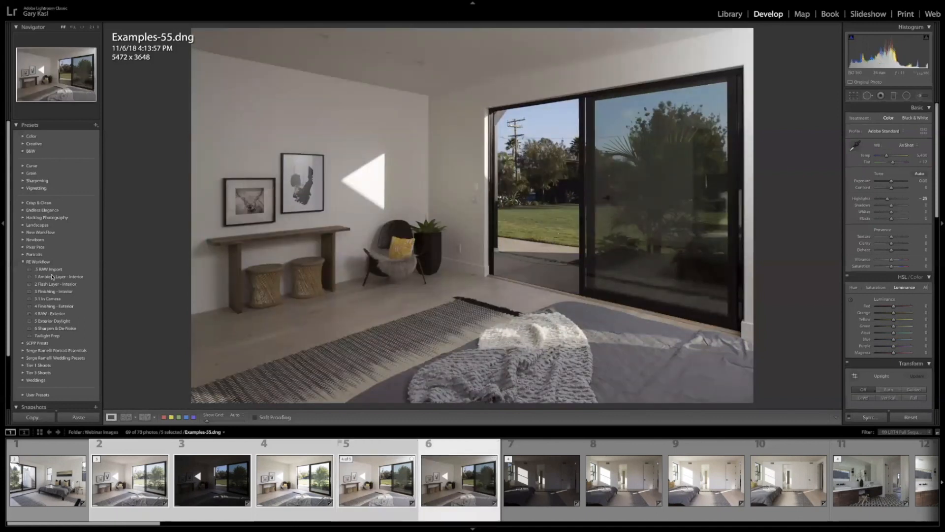
pyautogui.click(54, 284)
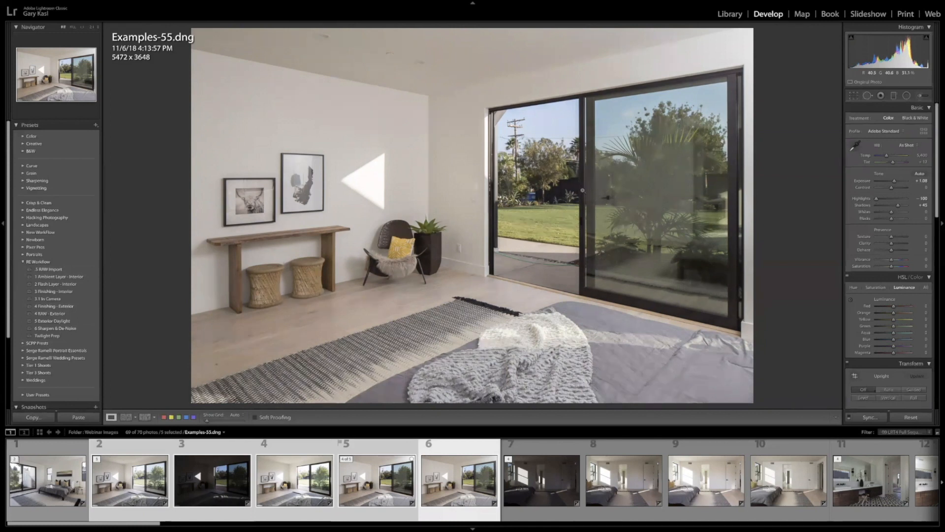
pyautogui.moveTo(546, 224)
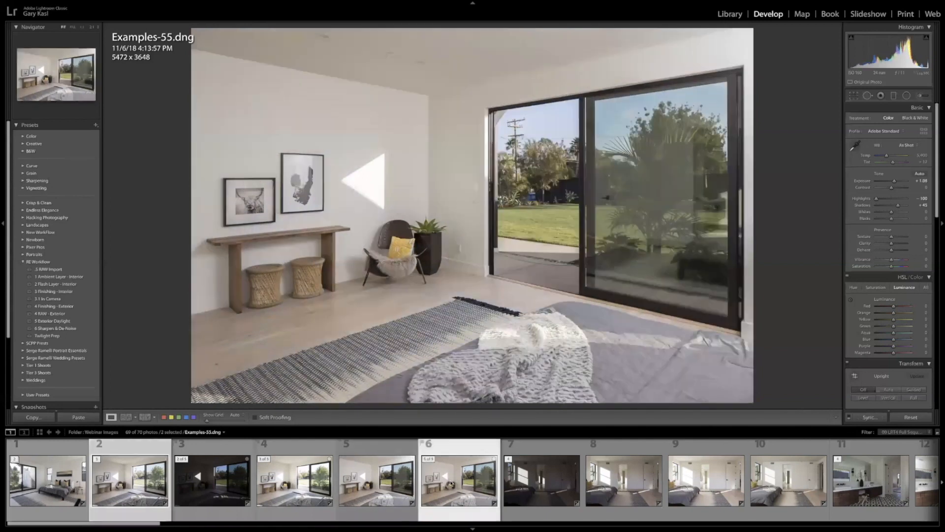
# - Send Examples-55 and Examples-51 to Photoshop as stacked layers via Edit In
pyautogui.click(129, 480)
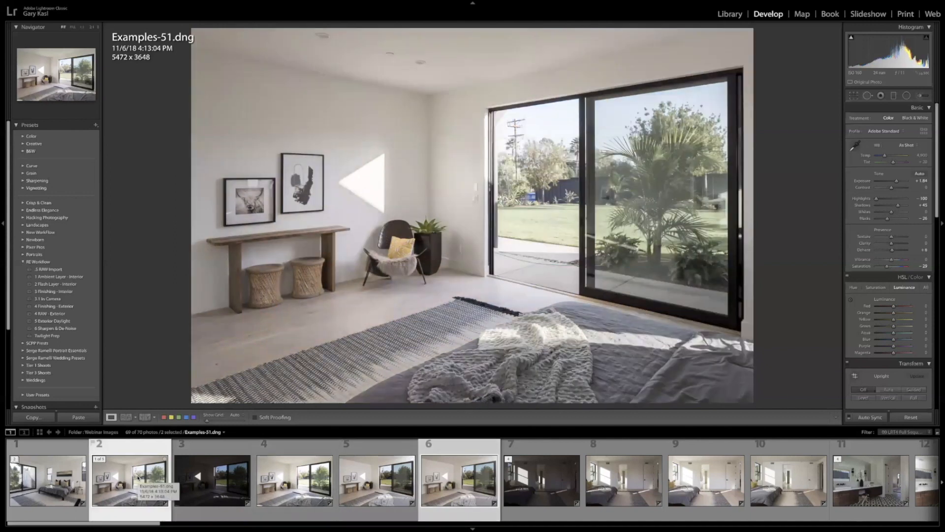
pyautogui.rightClick(130, 479)
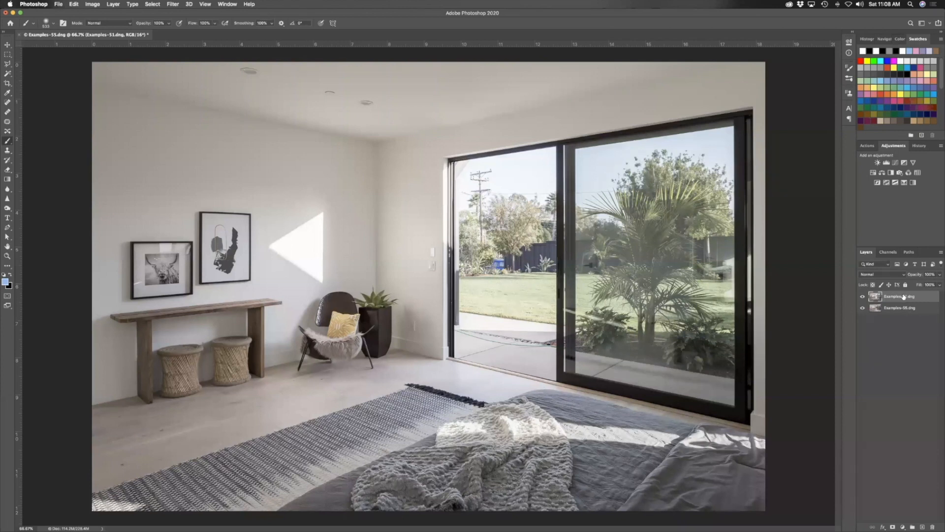
pyautogui.moveTo(898, 297)
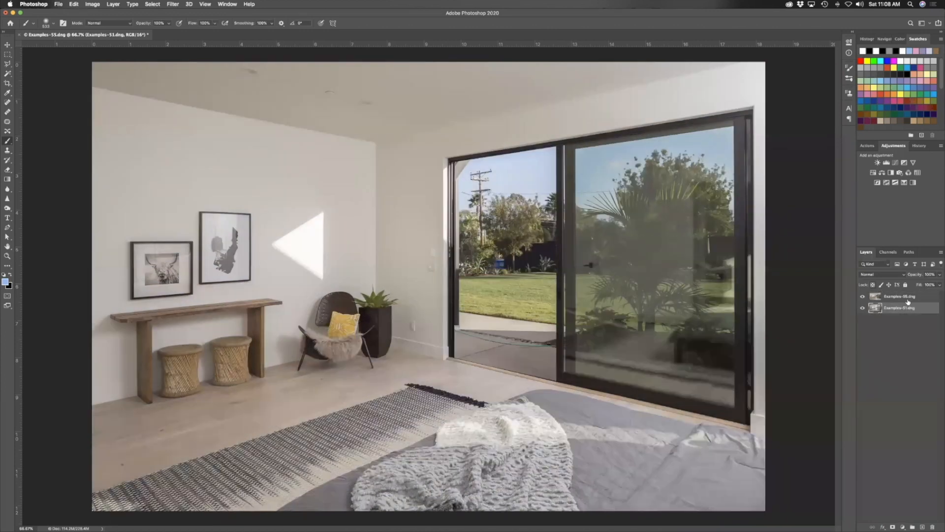
# - Stack Examples-55 above Examples-51 and give the flash layer a layer mask
pyautogui.click(898, 296)
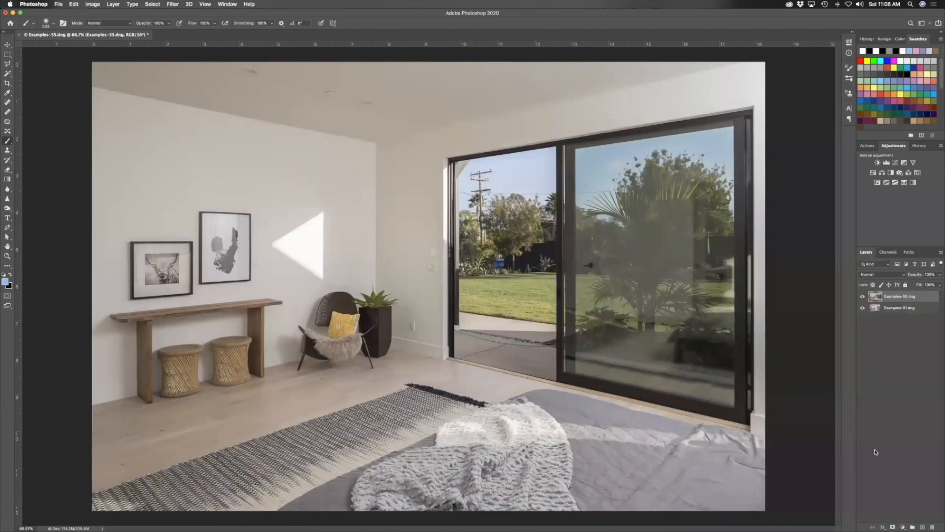
pyautogui.click(878, 295)
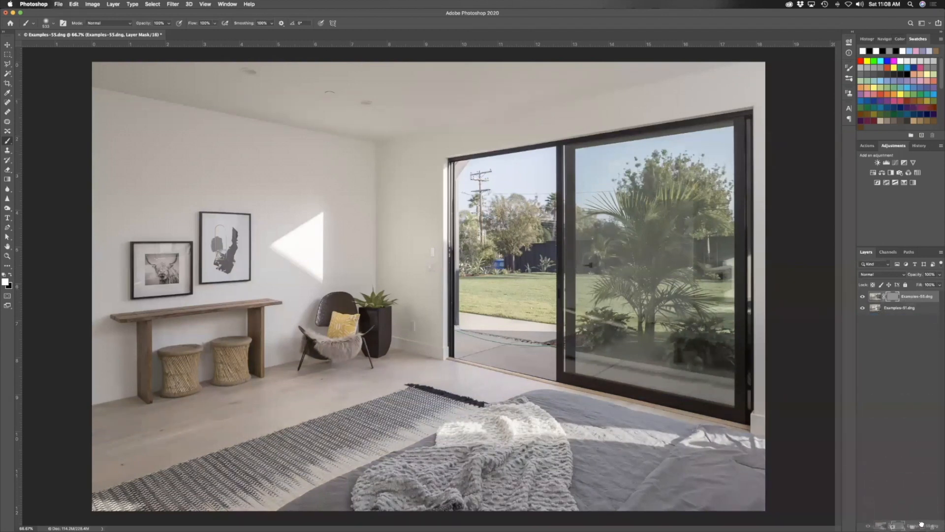
# - Set the Examples-55 copy to Darken and choose a Black fill for its mask
pyautogui.click(877, 274)
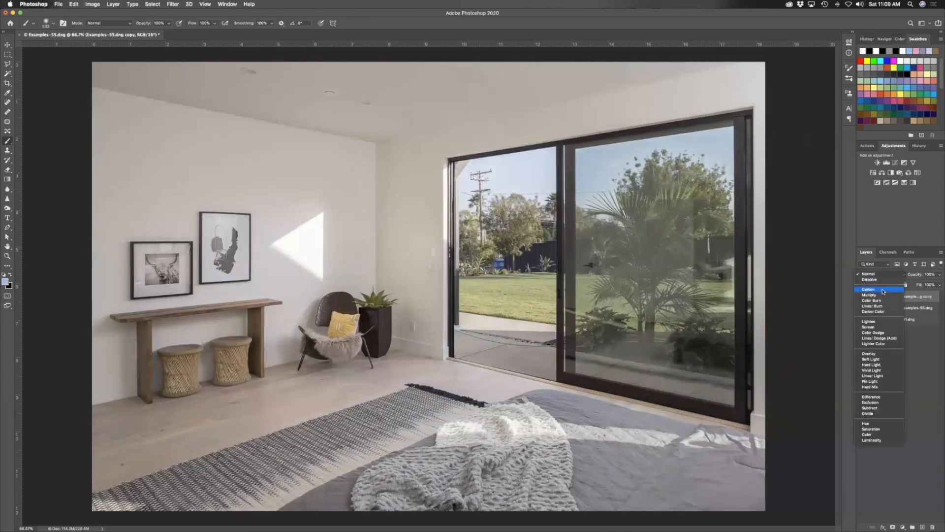
pyautogui.click(869, 289)
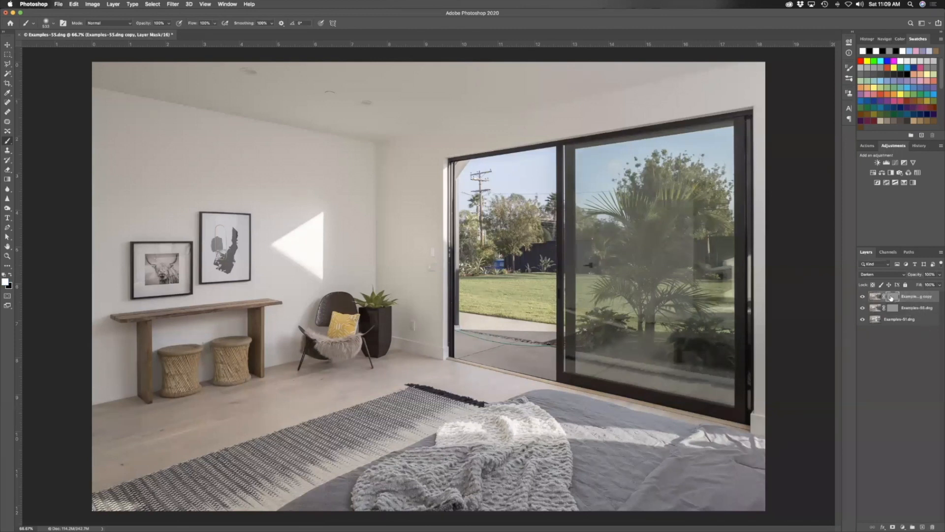
pyautogui.click(73, 4)
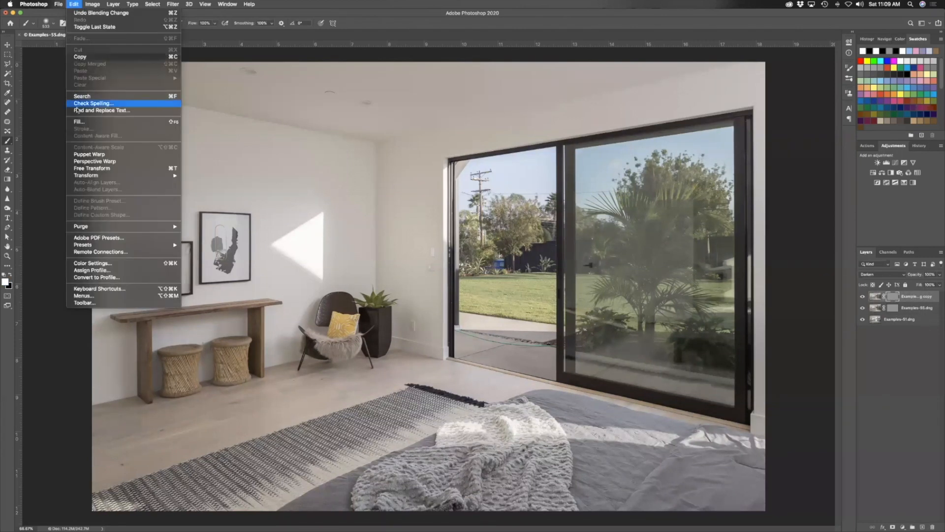
pyautogui.click(79, 121)
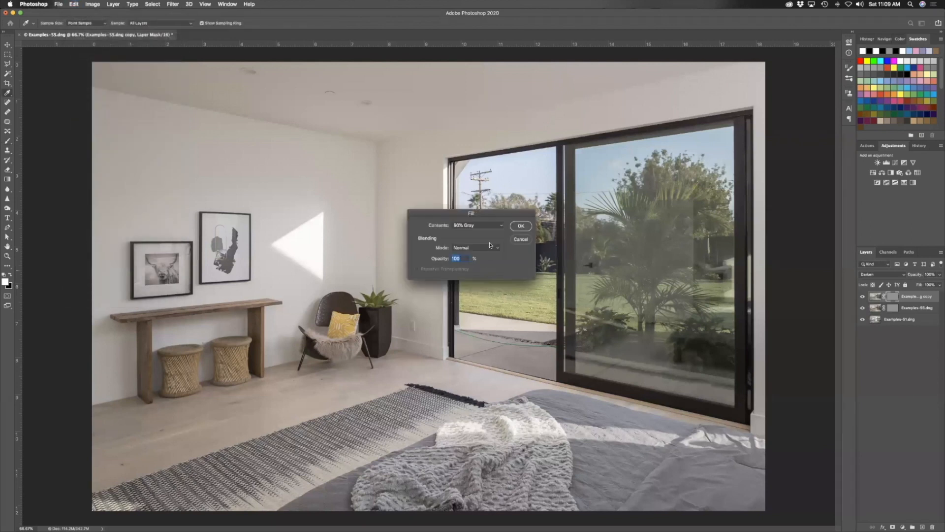
pyautogui.click(476, 224)
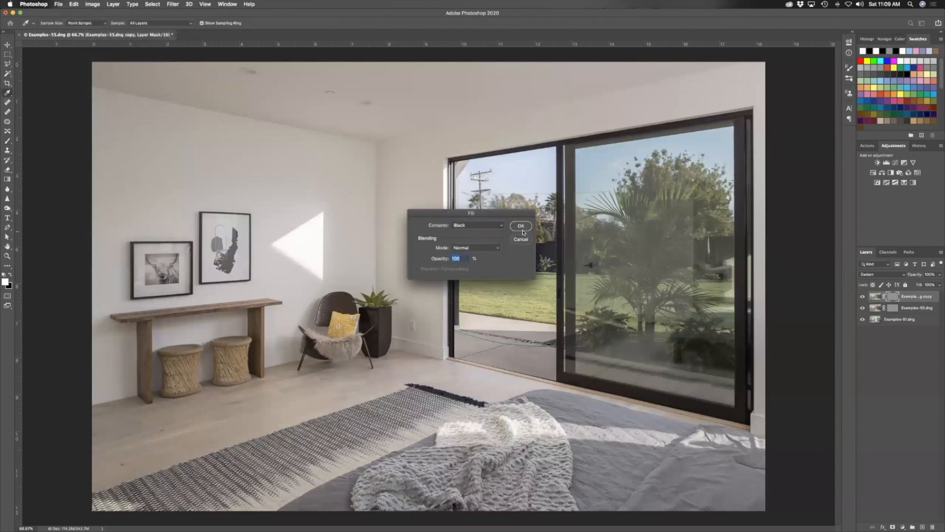
# - Confirm the black mask fill and toggle layer visibility to compare the Darken copy
pyautogui.click(519, 226)
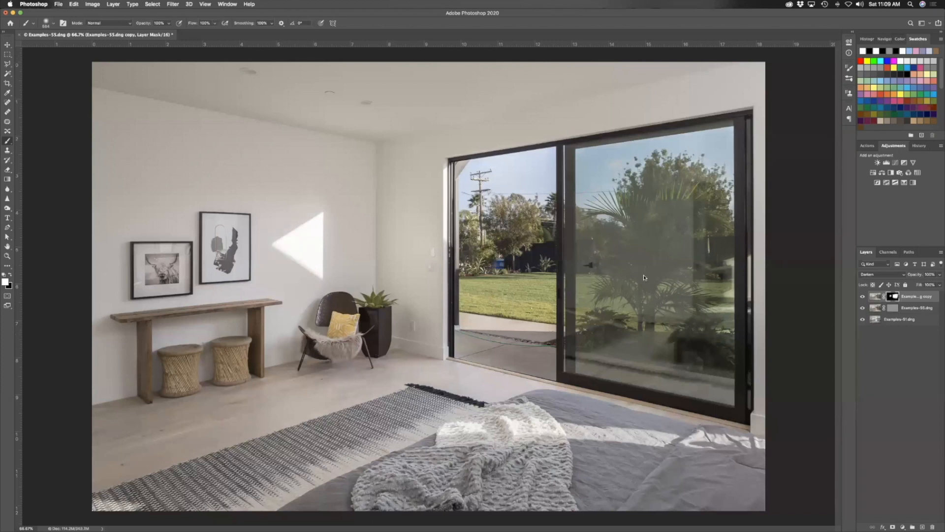
pyautogui.click(862, 308)
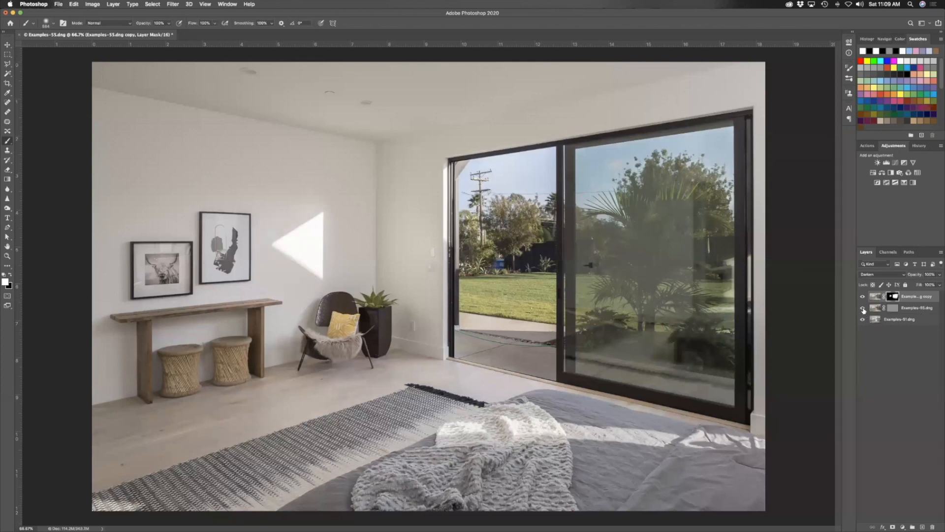
pyautogui.click(863, 307)
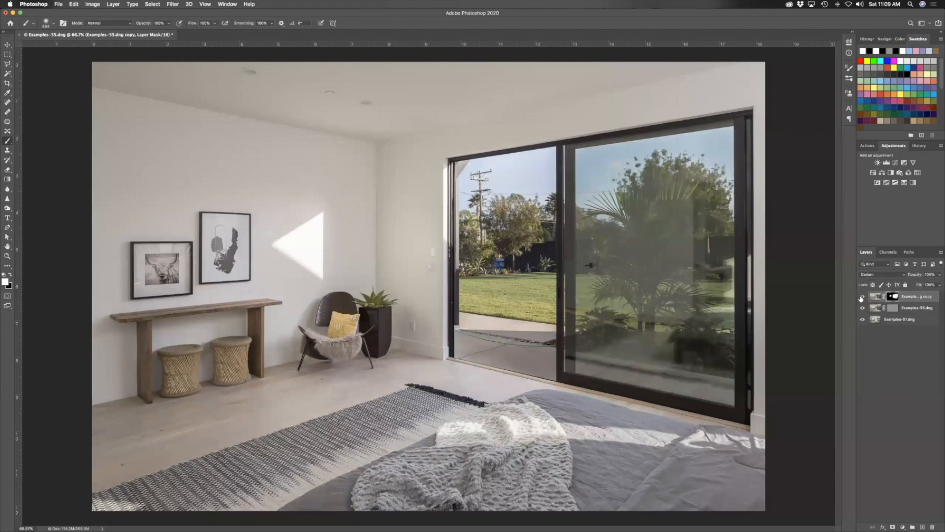
pyautogui.click(863, 296)
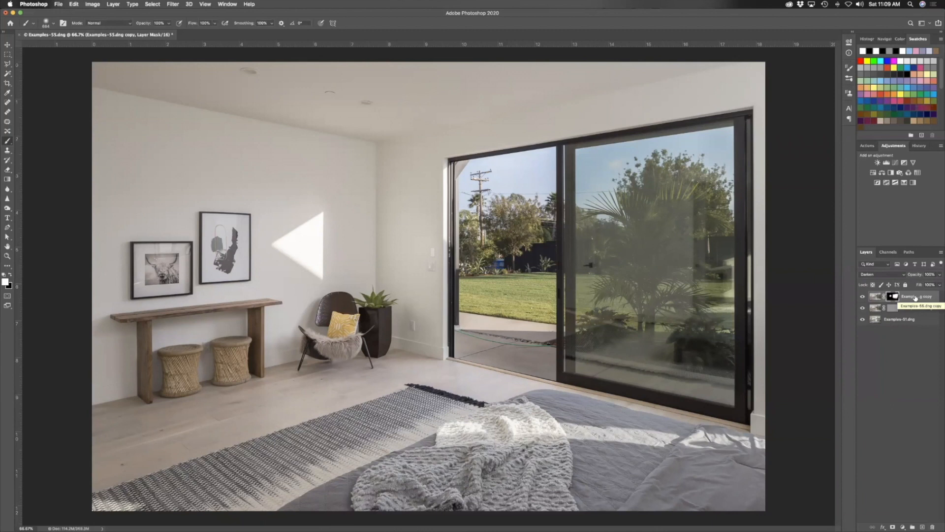
pyautogui.moveTo(907, 319)
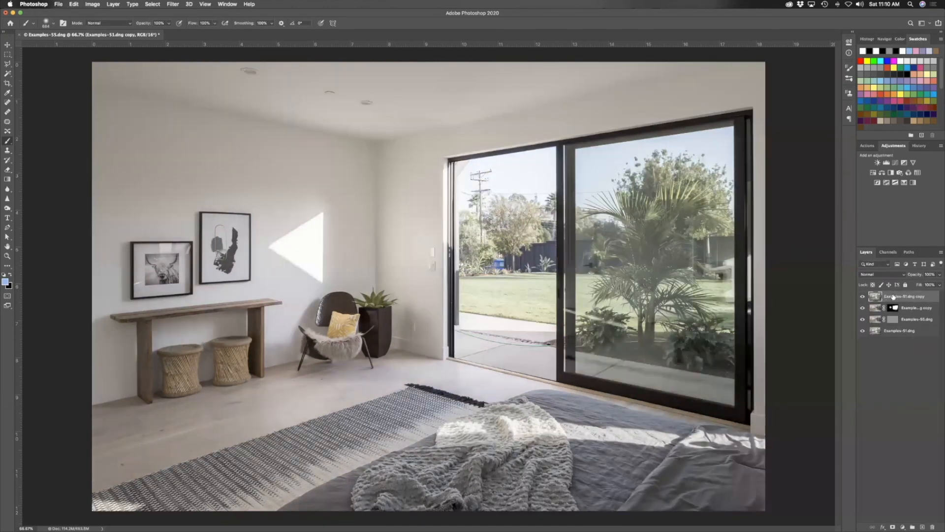
# - Blend the top copy in Luminosity through a mask and add an empty Layer 1 above it
pyautogui.click(872, 275)
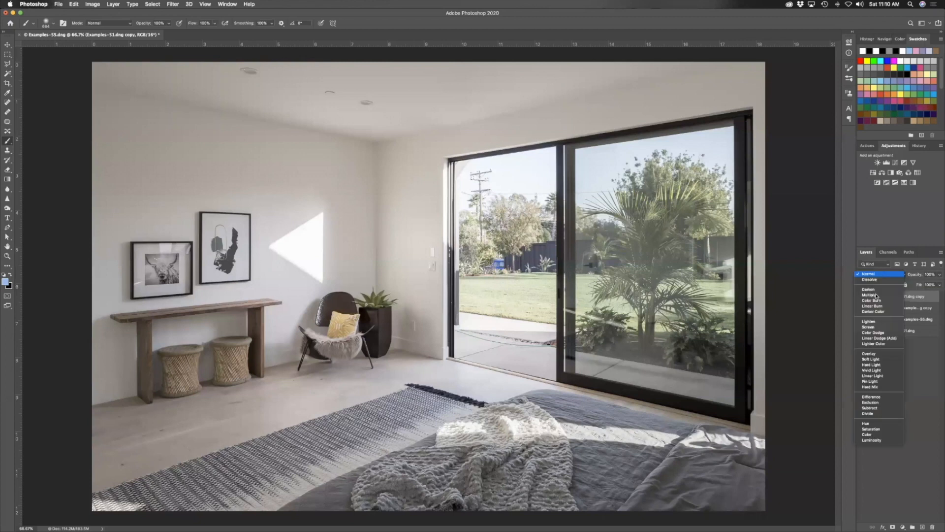
pyautogui.click(871, 440)
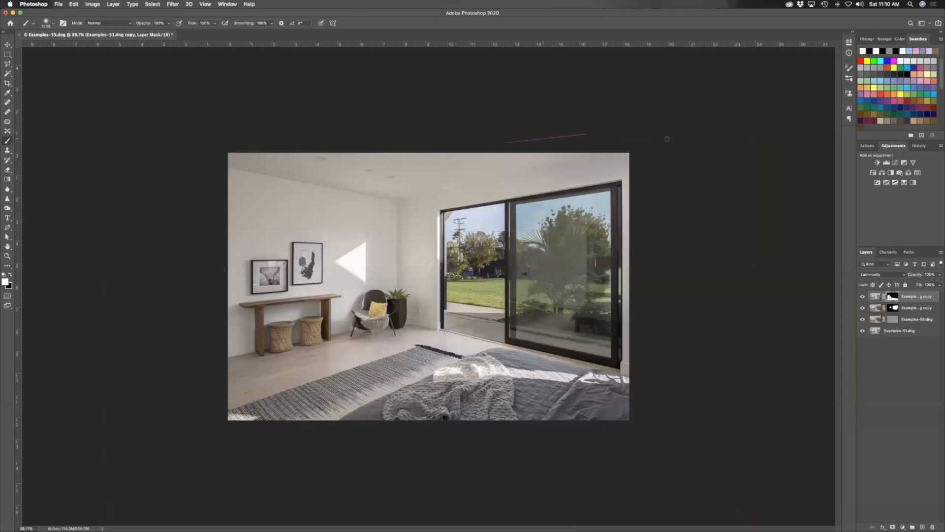
pyautogui.click(862, 319)
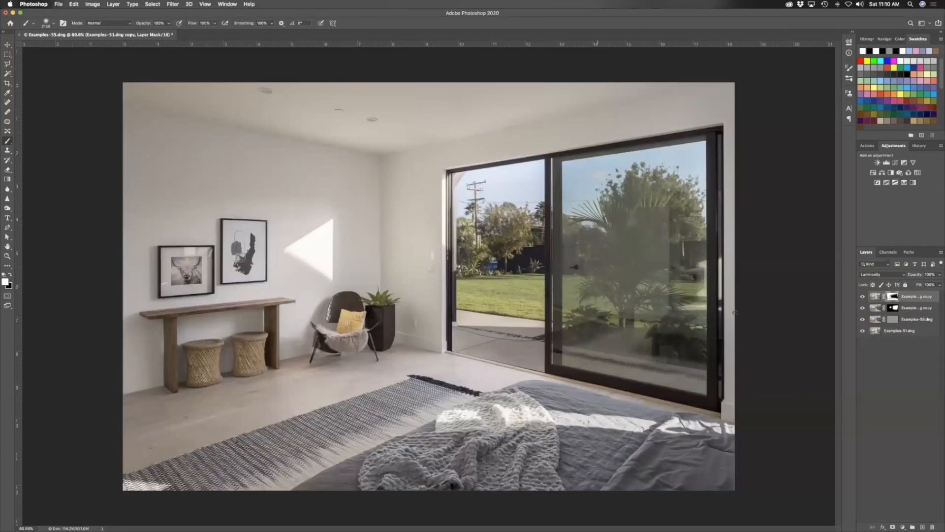
pyautogui.moveTo(914, 388)
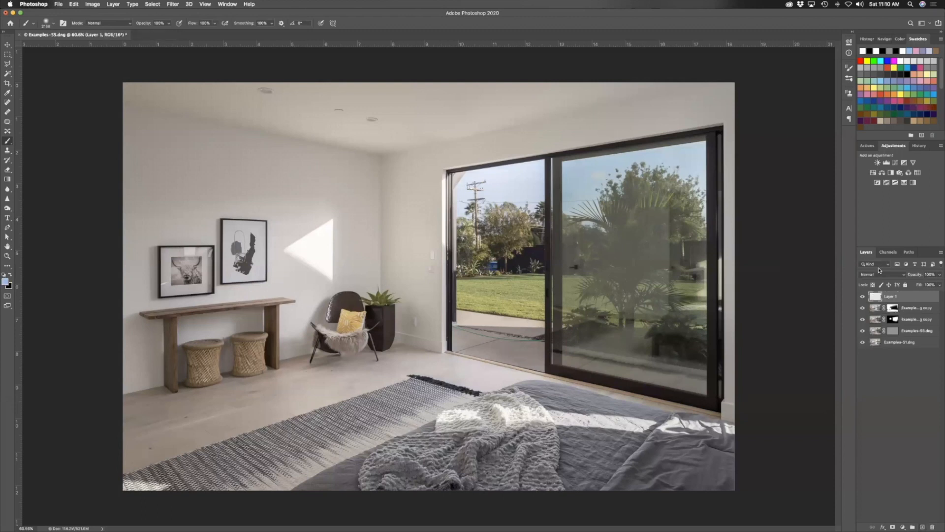
# - Set the empty Layer 1 to the Color blend mode
pyautogui.click(880, 275)
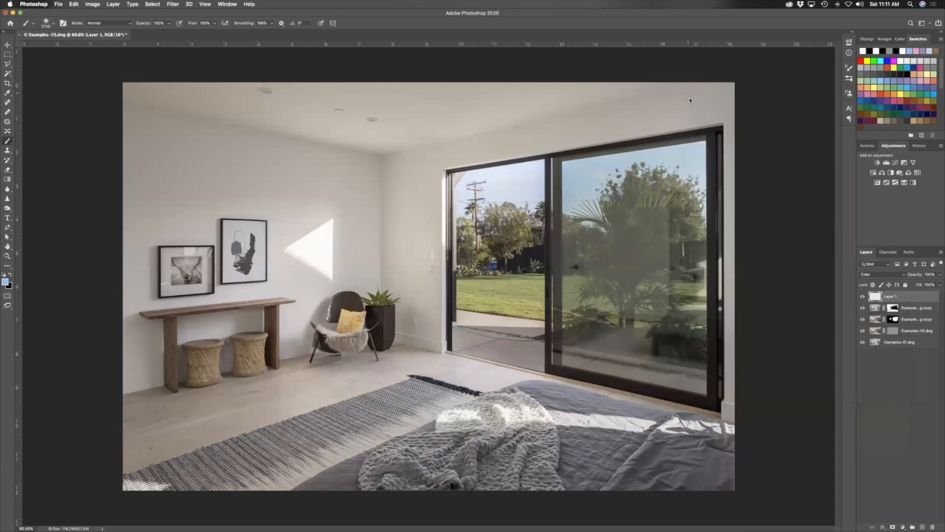
pyautogui.moveTo(673, 119)
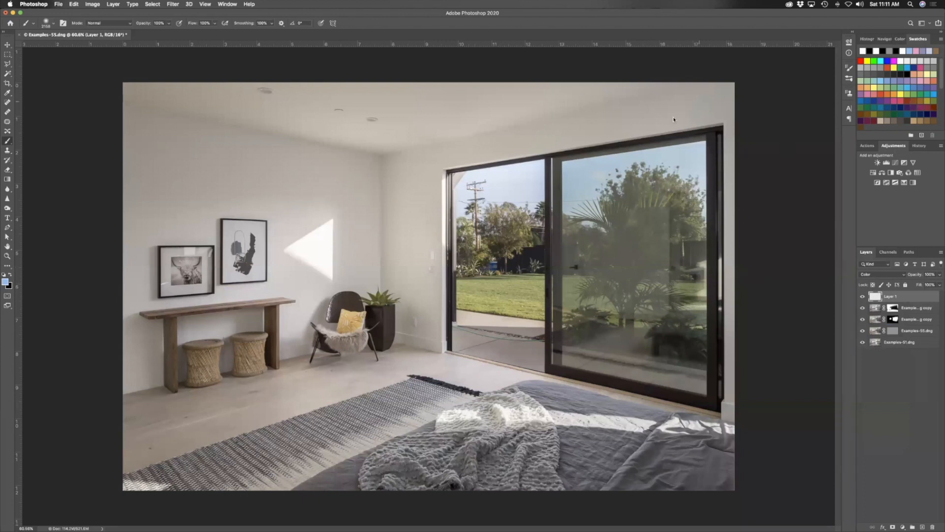
pyautogui.moveTo(456, 129)
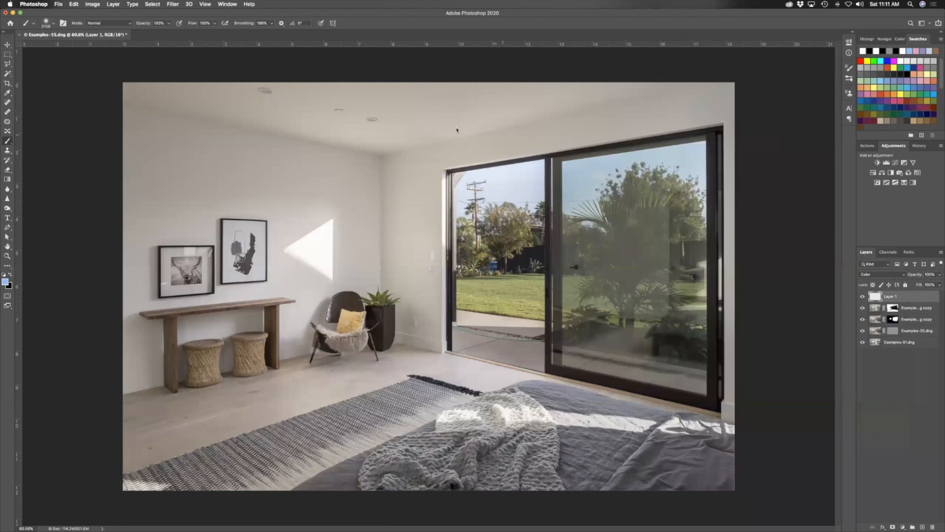
pyautogui.moveTo(449, 132)
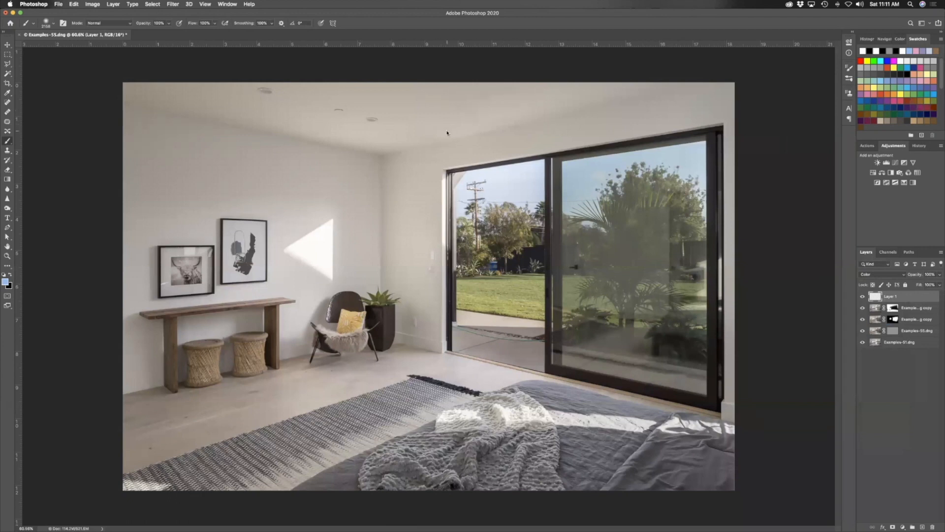
pyautogui.moveTo(48, 119)
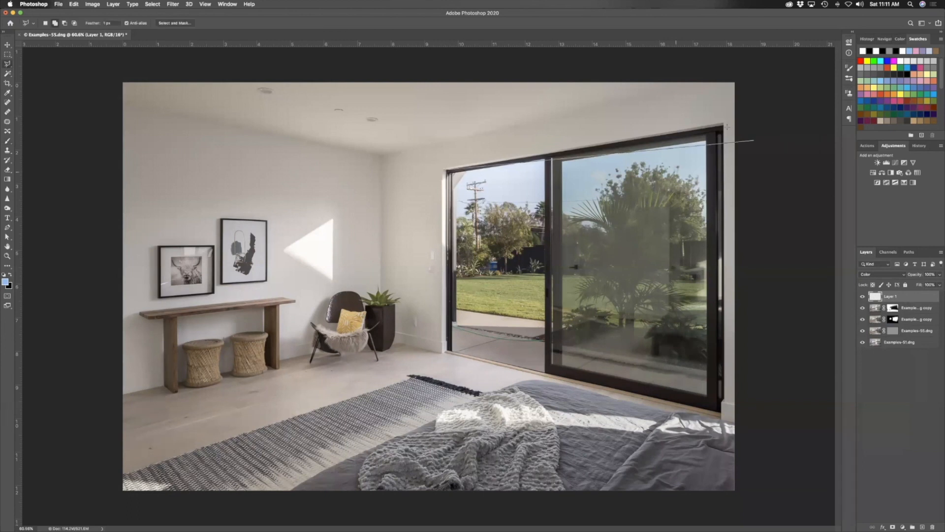
pyautogui.moveTo(718, 186)
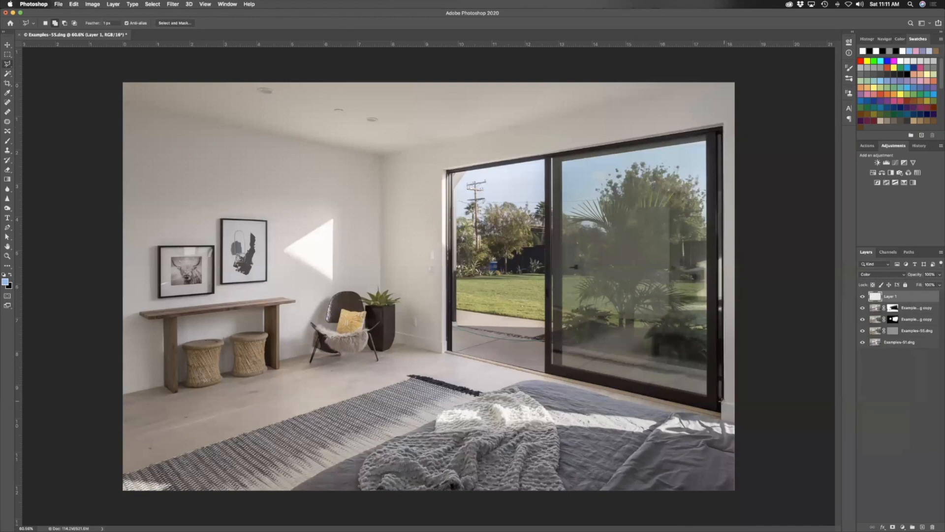
pyautogui.moveTo(739, 422)
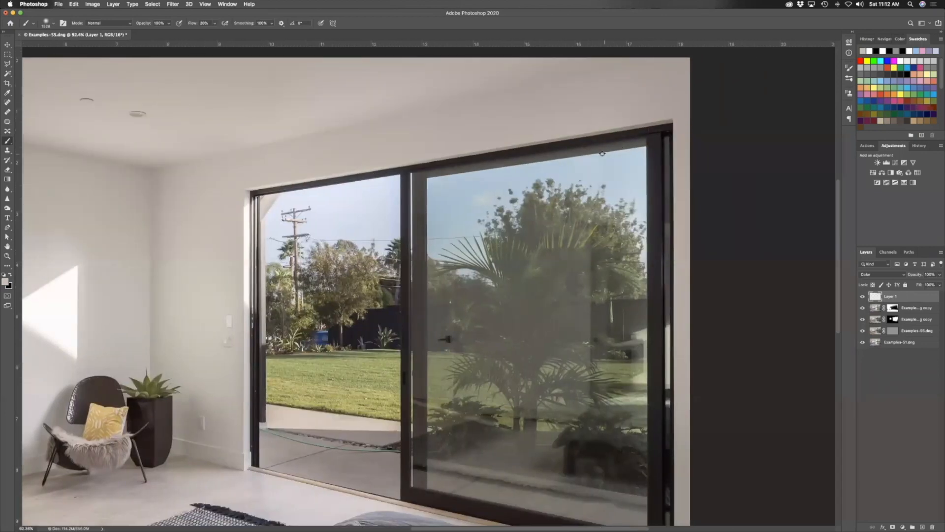
# - Paint a neutral tint over the window glass on Layer 1 with a 20% flow brush
pyautogui.scroll(-3)
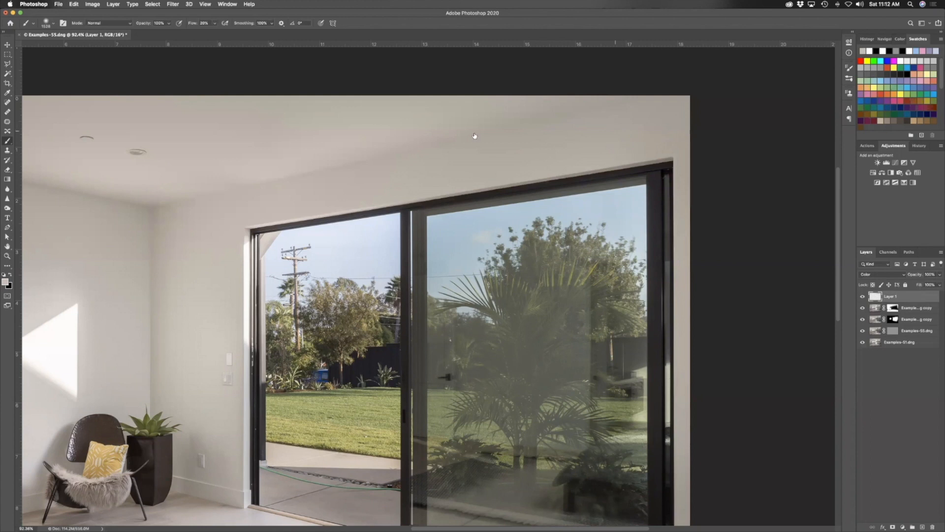
pyautogui.moveTo(358, 227)
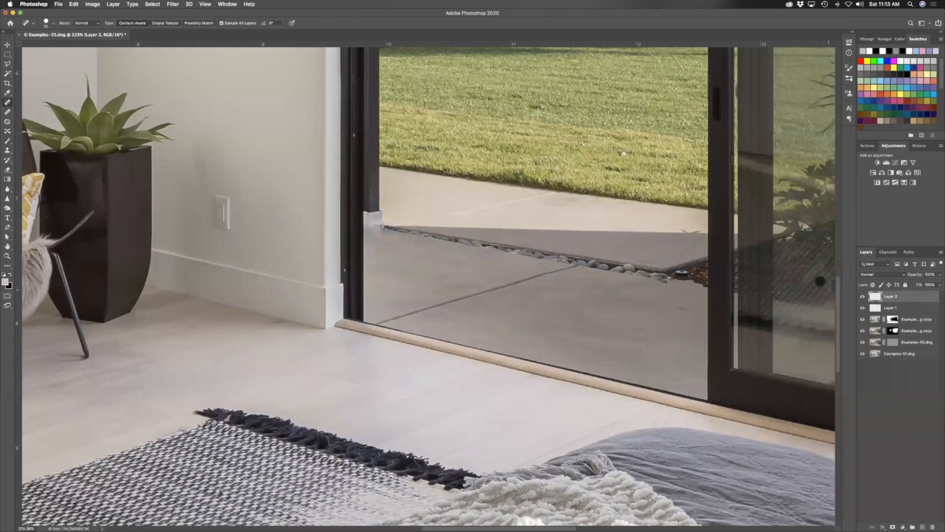
pyautogui.moveTo(650, 288)
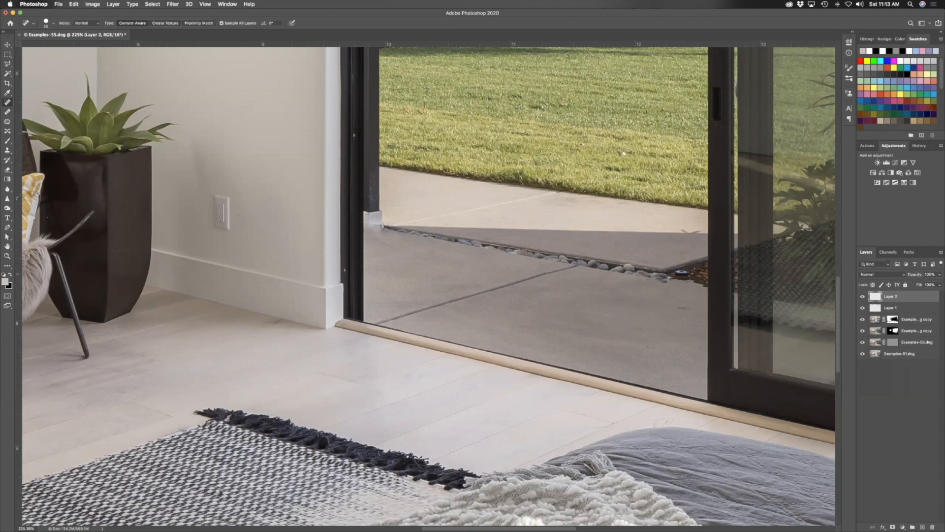
pyautogui.moveTo(391, 243)
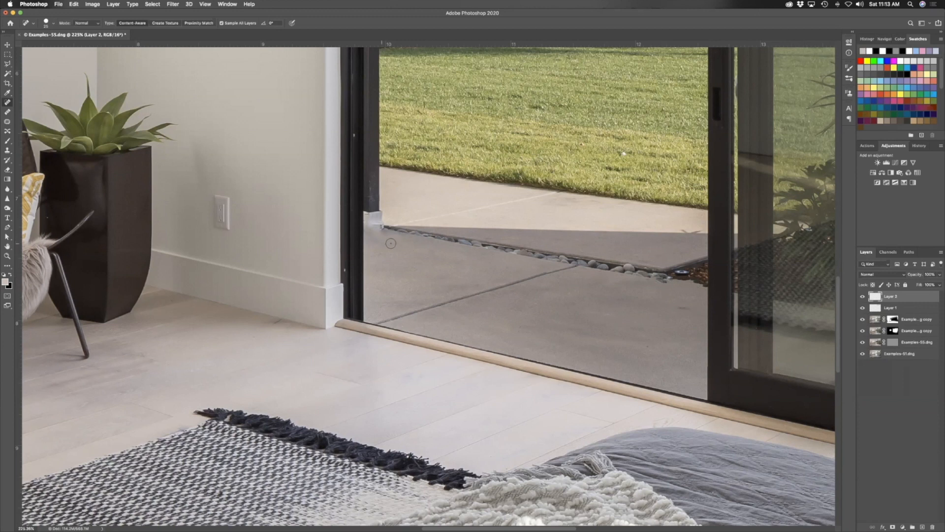
pyautogui.moveTo(640, 306)
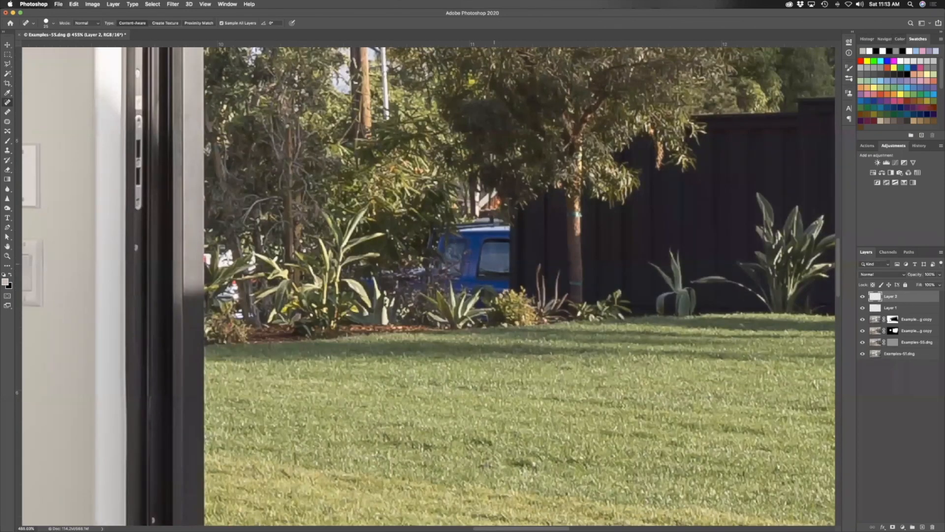
pyautogui.moveTo(110, 122)
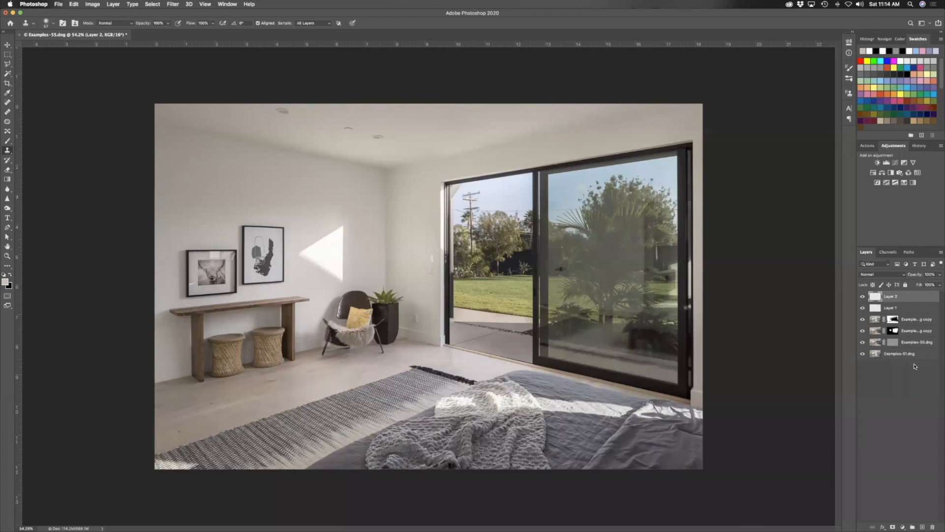
# - Run the Flatten Image action and save the composite back to Lightroom as Examples-51-Edit.psd
pyautogui.click(866, 146)
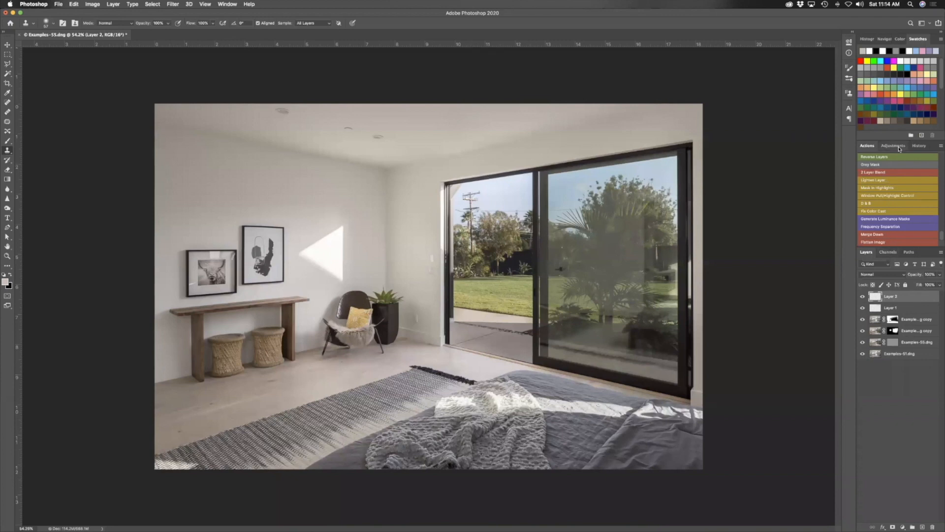
pyautogui.rightClick(891, 297)
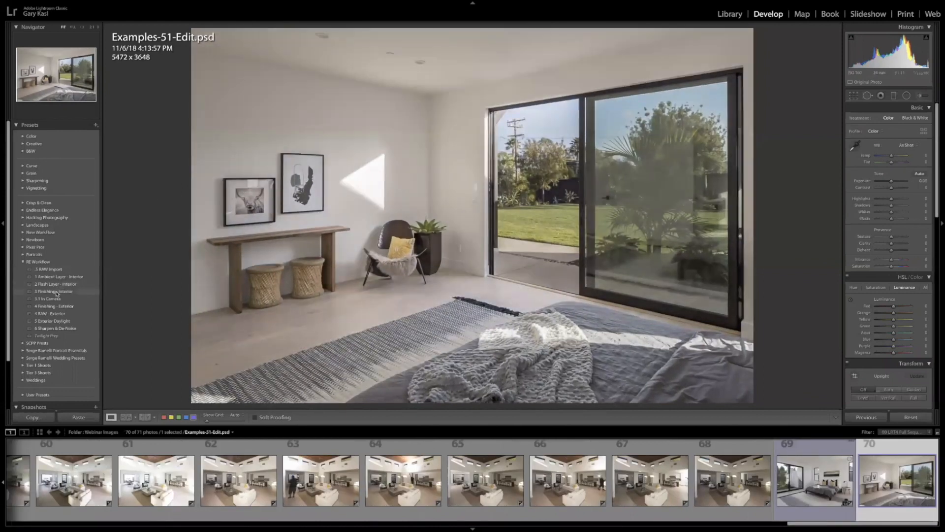
# - Apply the '3 Finishing - Interior' preset to Examples-51-Edit.psd
pyautogui.click(53, 292)
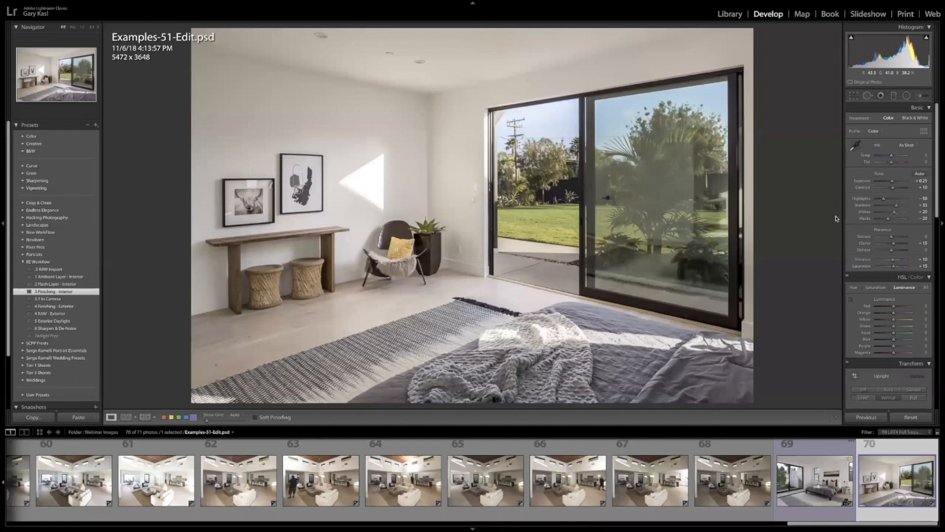
pyautogui.moveTo(757, 193)
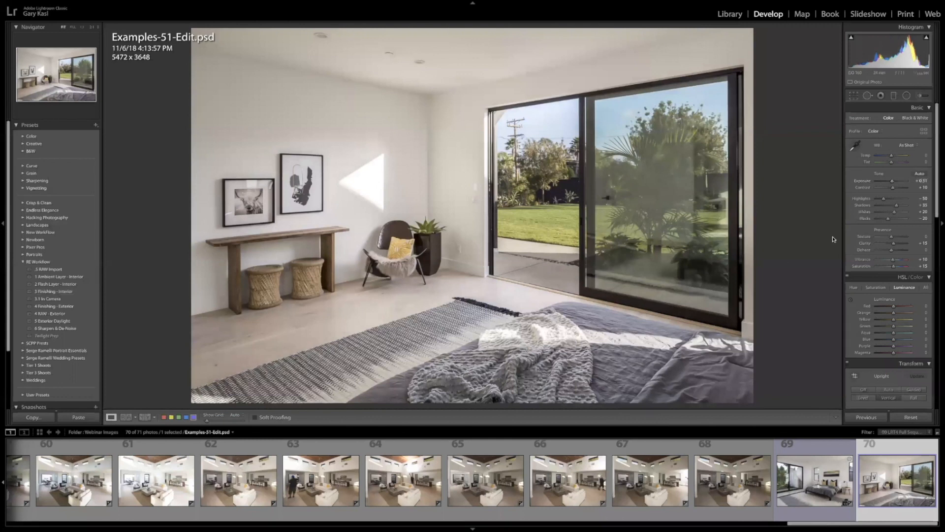
pyautogui.moveTo(616, 352)
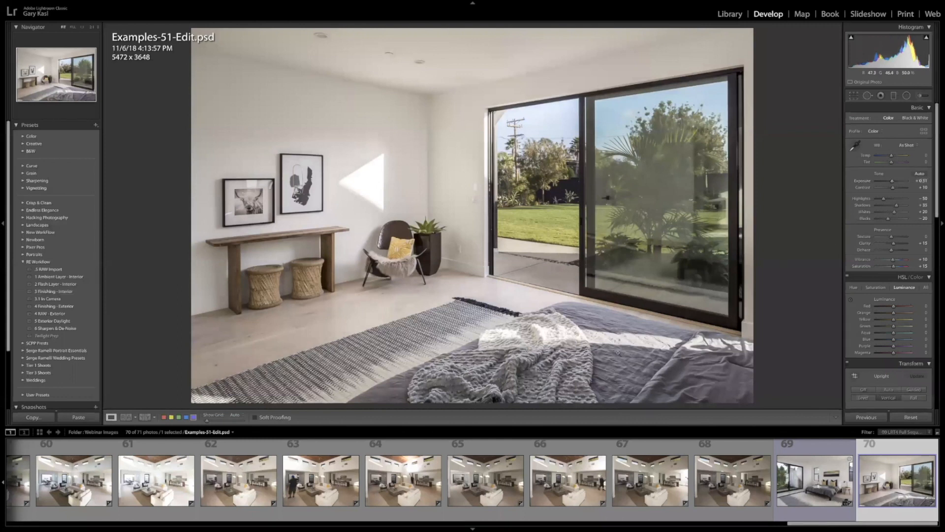